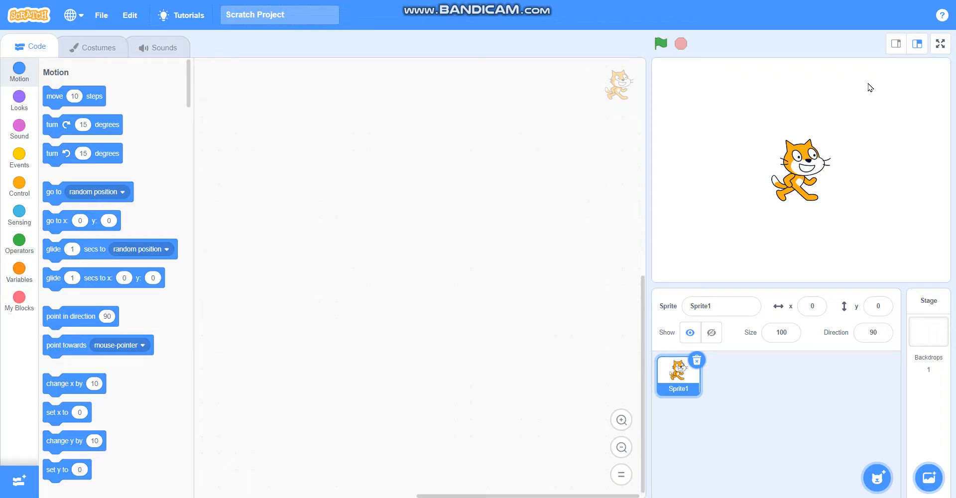
pyautogui.moveTo(833, 125)
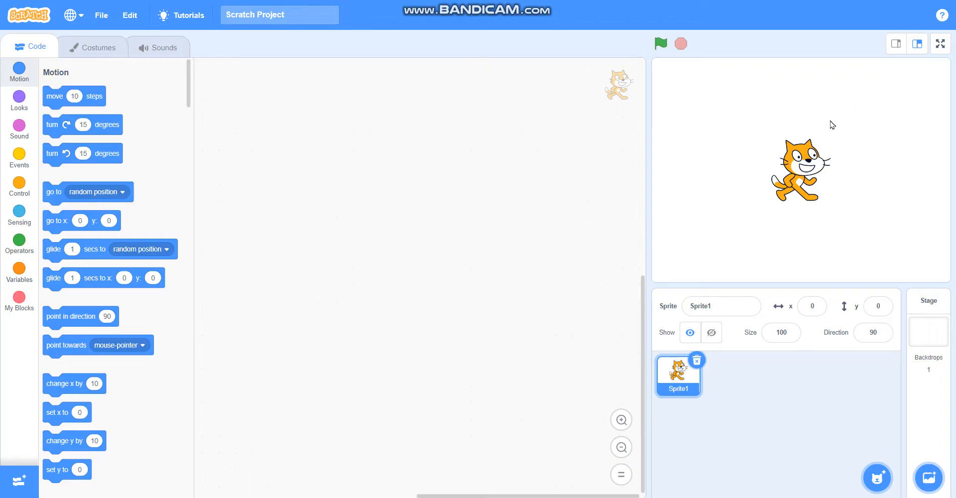
pyautogui.moveTo(723, 385)
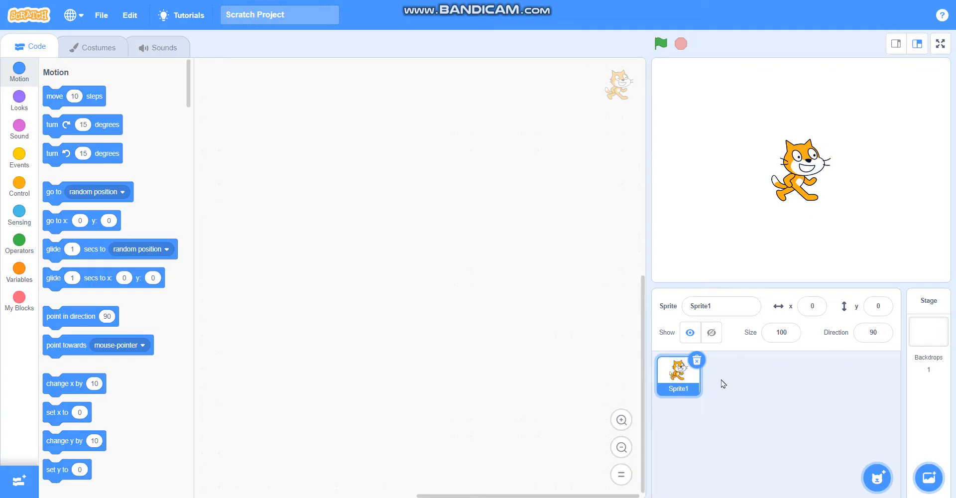
pyautogui.moveTo(698, 362)
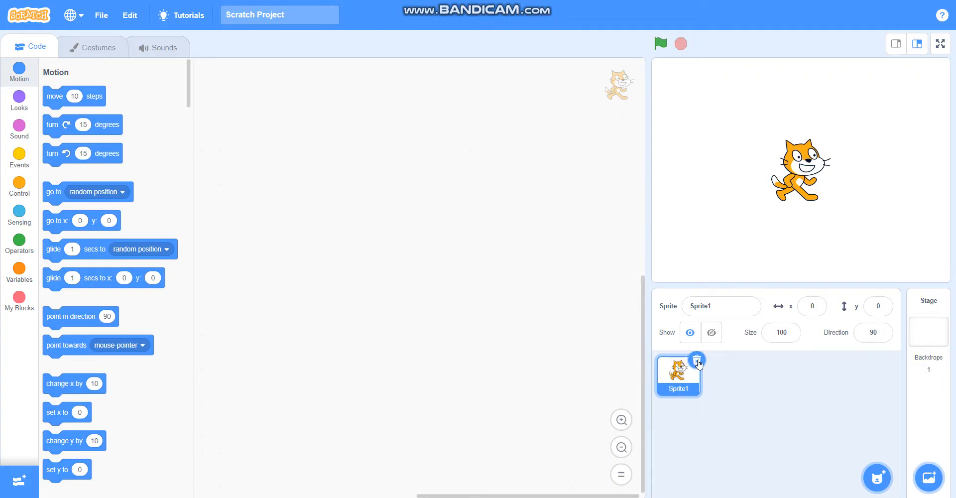
# Step: Search the sprite library for "sun" and add the Sun sprite to the project
pyautogui.click(877, 477)
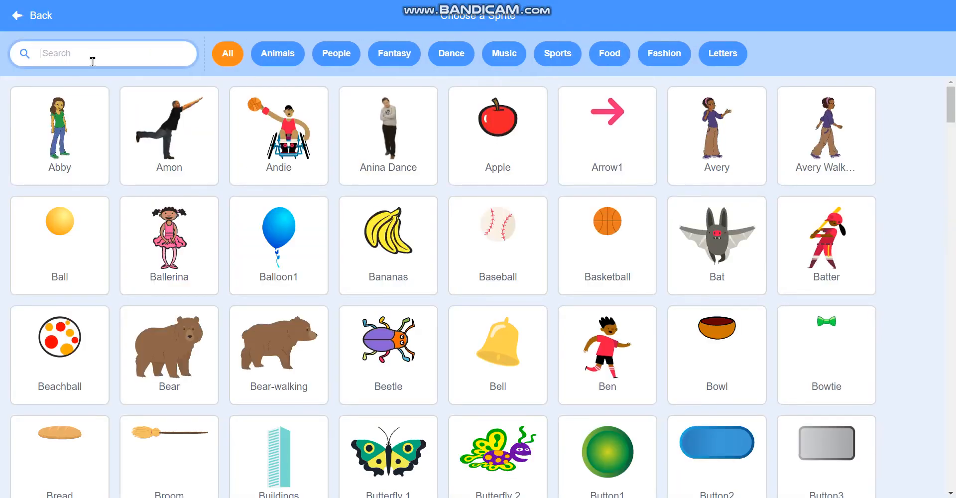
pyautogui.write('s')
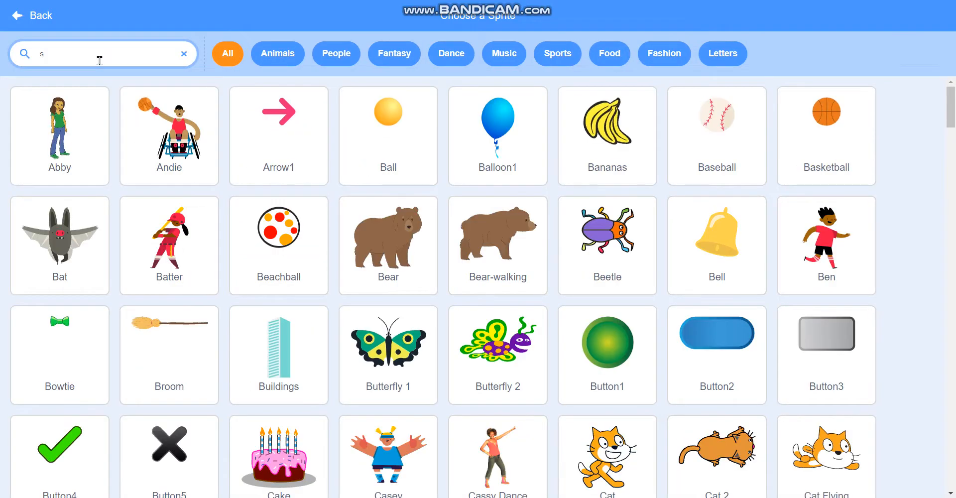
pyautogui.write('un')
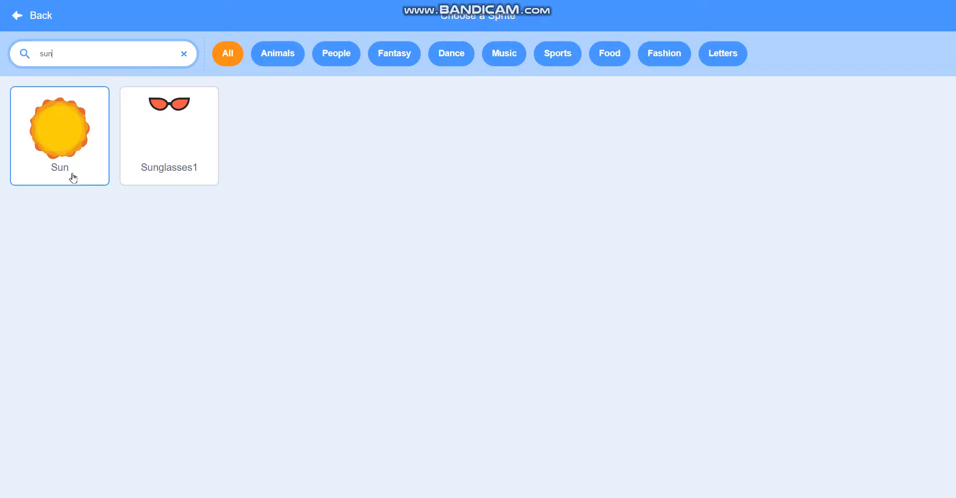
pyautogui.click(58, 129)
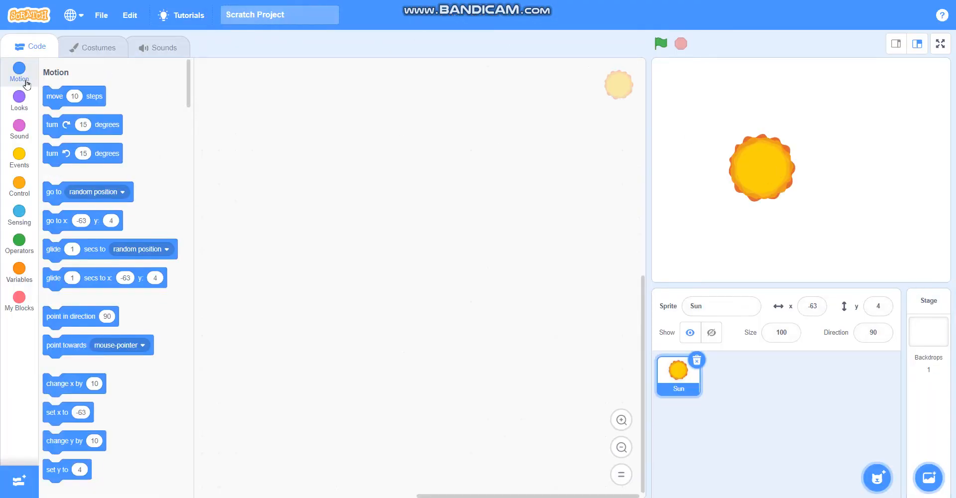
# Step: Build the Sun's script: when flag clicked, go to x 0 y 0, point in direction 90
pyautogui.click(19, 158)
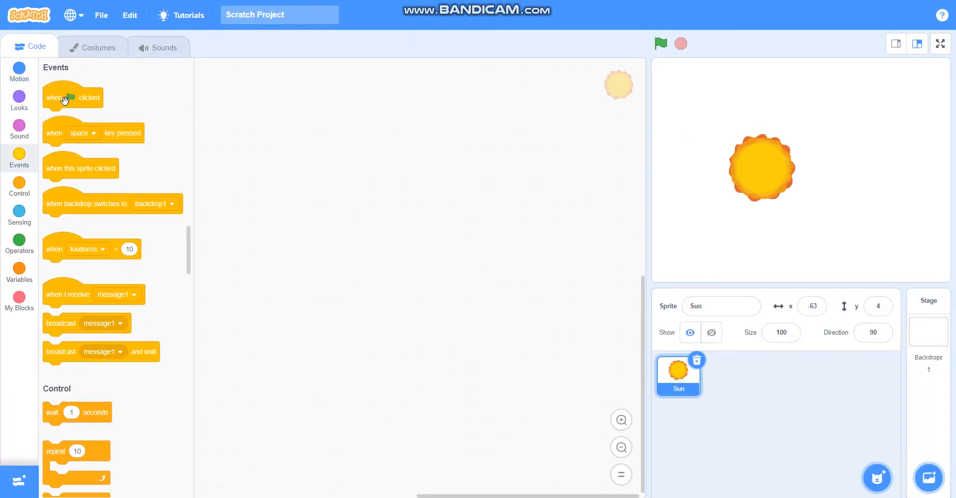
pyautogui.moveTo(71, 97); pyautogui.dragTo(257, 98)
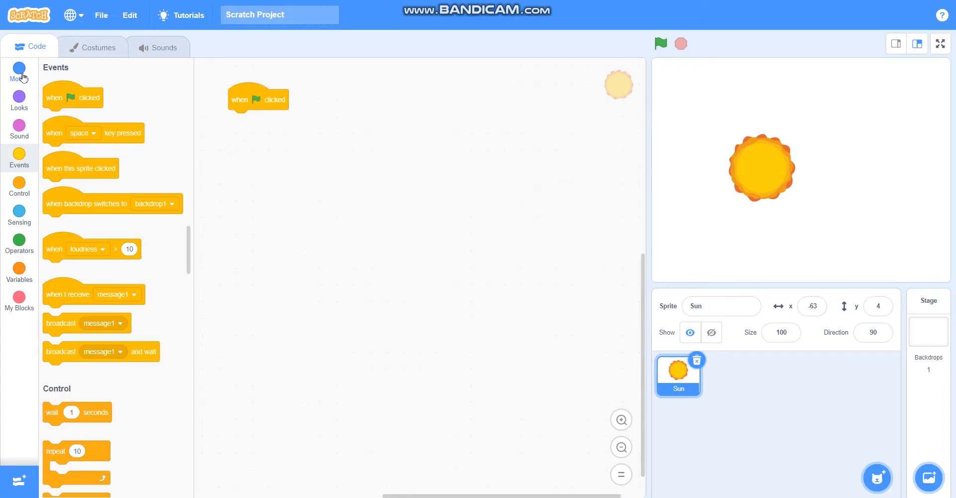
pyautogui.click(19, 72)
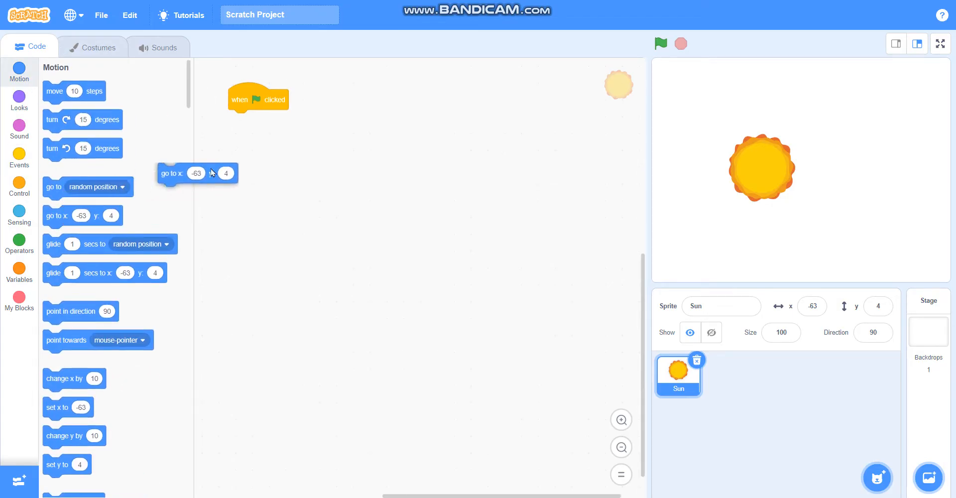
pyautogui.moveTo(196, 173); pyautogui.dragTo(267, 120)
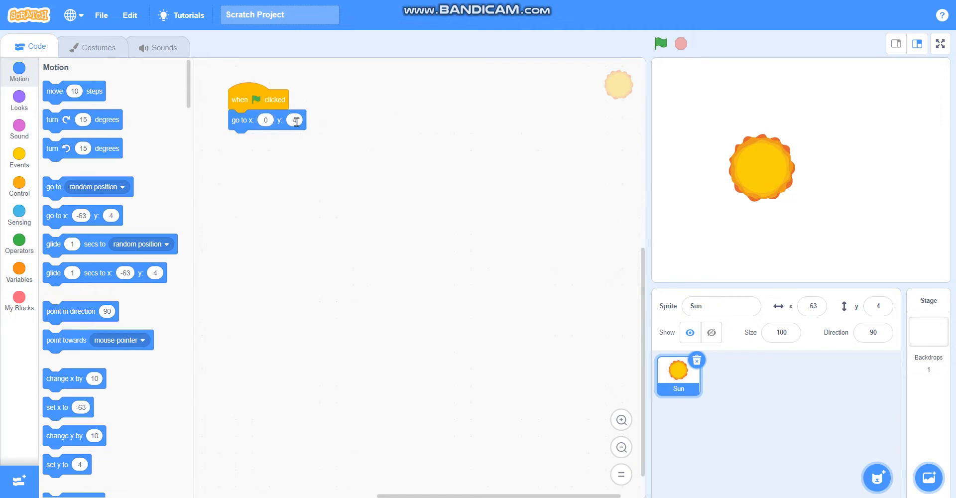
pyautogui.write('0')
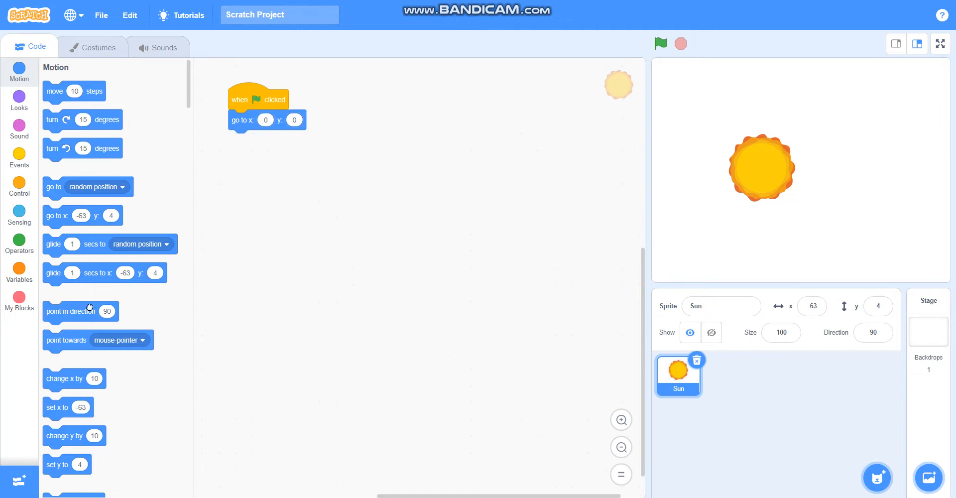
pyautogui.moveTo(72, 311); pyautogui.dragTo(256, 140)
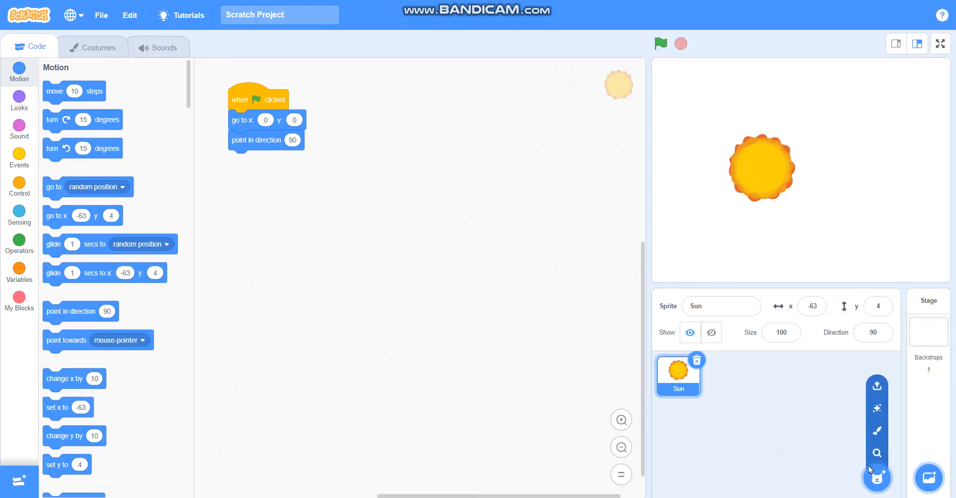
# Step: Search the sprite library for "ea" and add the Earth sprite
pyautogui.click(876, 477)
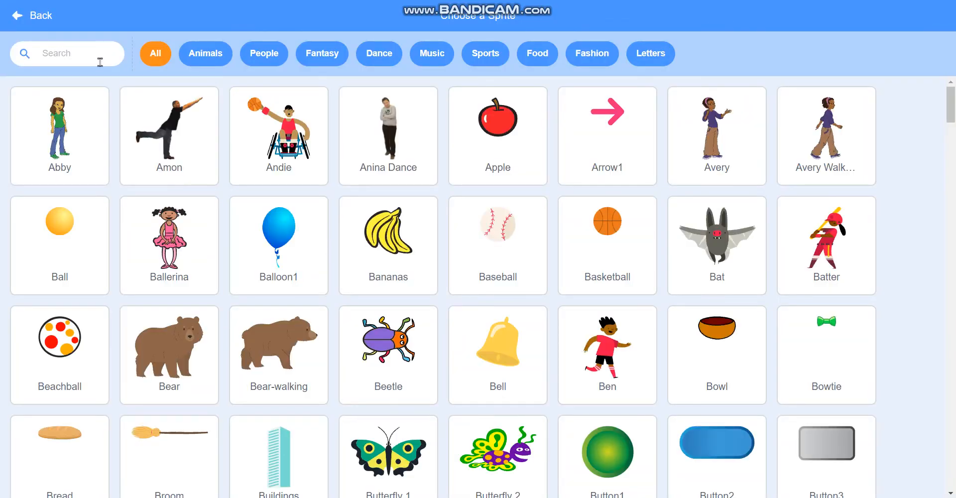
pyautogui.write('ea')
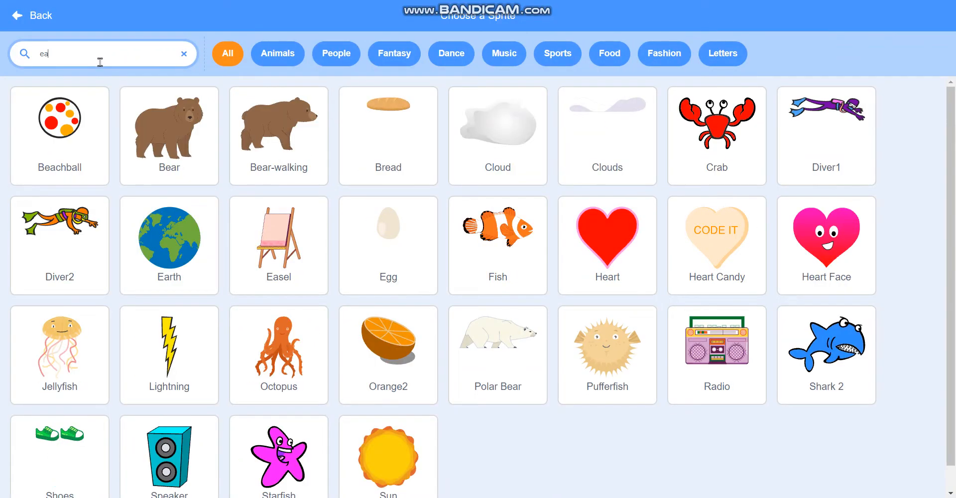
pyautogui.click(170, 238)
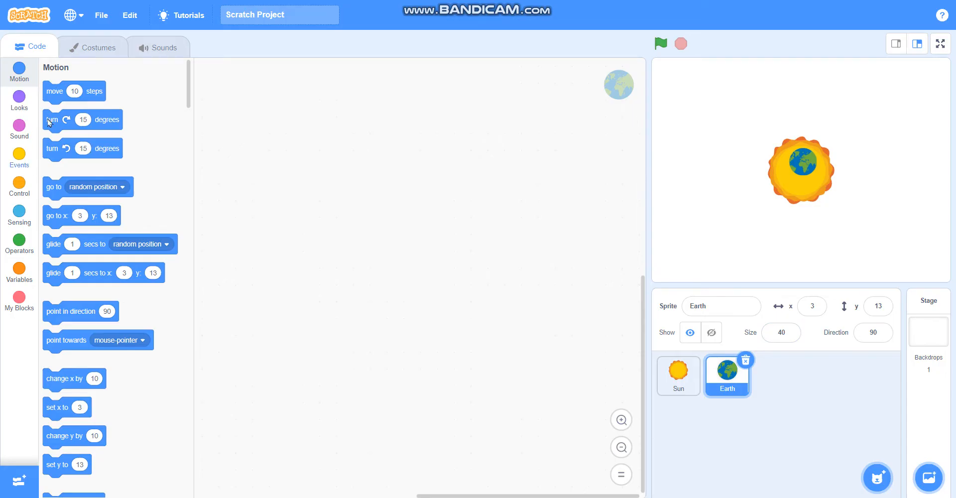
# Step: Build Earth's script: when flag clicked, go to x 0 y 0, point in direction 90
pyautogui.click(19, 157)
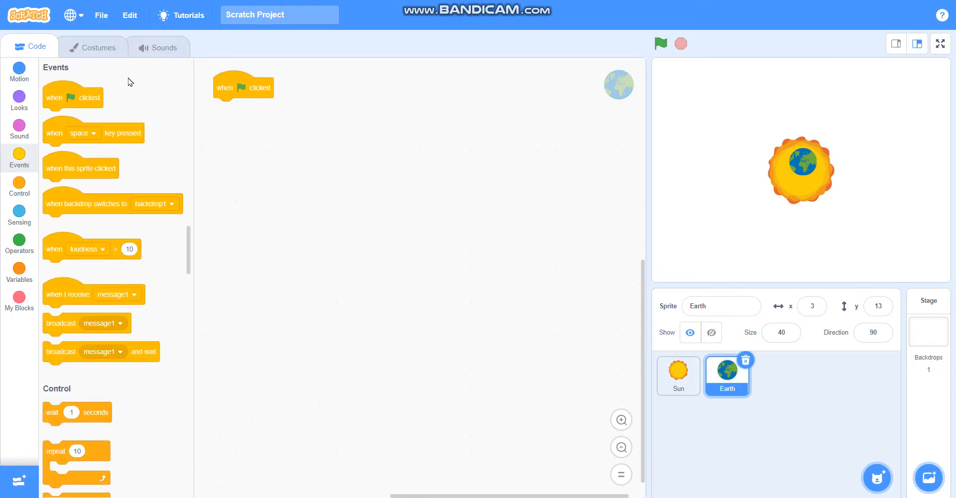
pyautogui.click(19, 72)
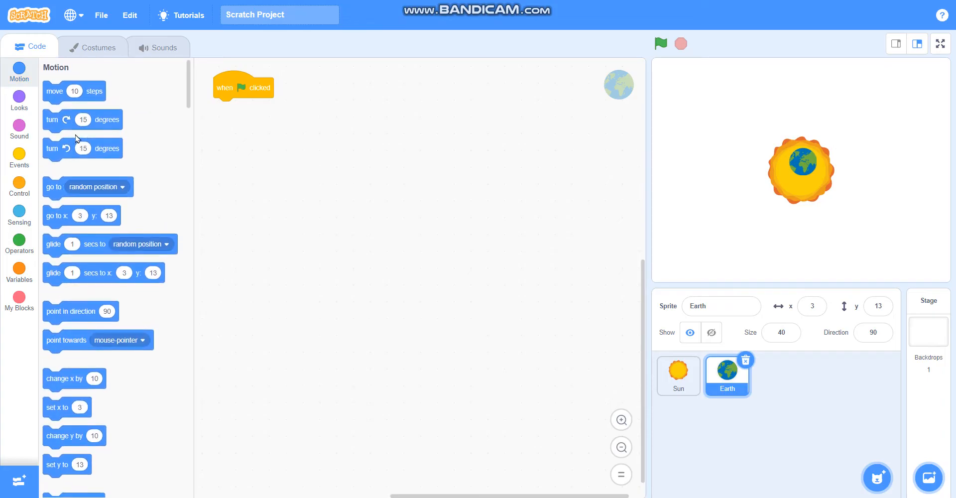
pyautogui.moveTo(79, 215); pyautogui.dragTo(212, 152)
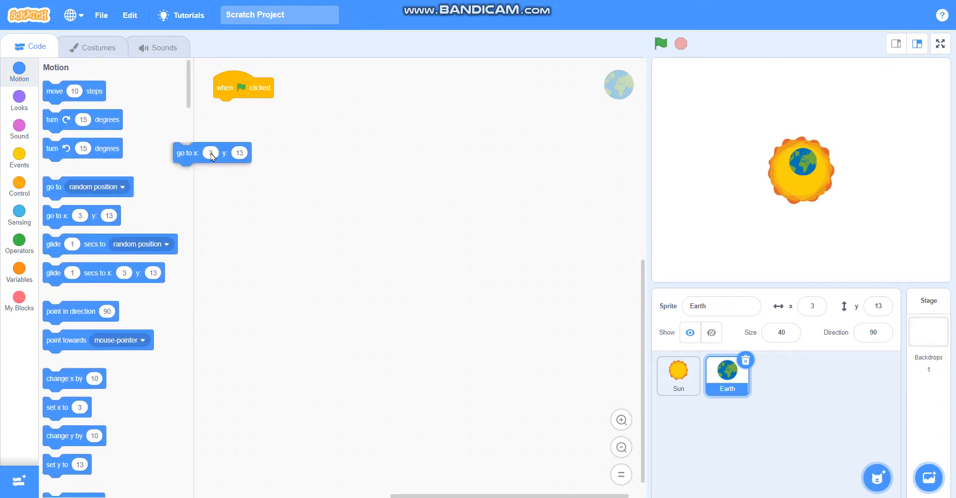
pyautogui.moveTo(212, 152); pyautogui.dragTo(250, 108)
pyautogui.write('0')
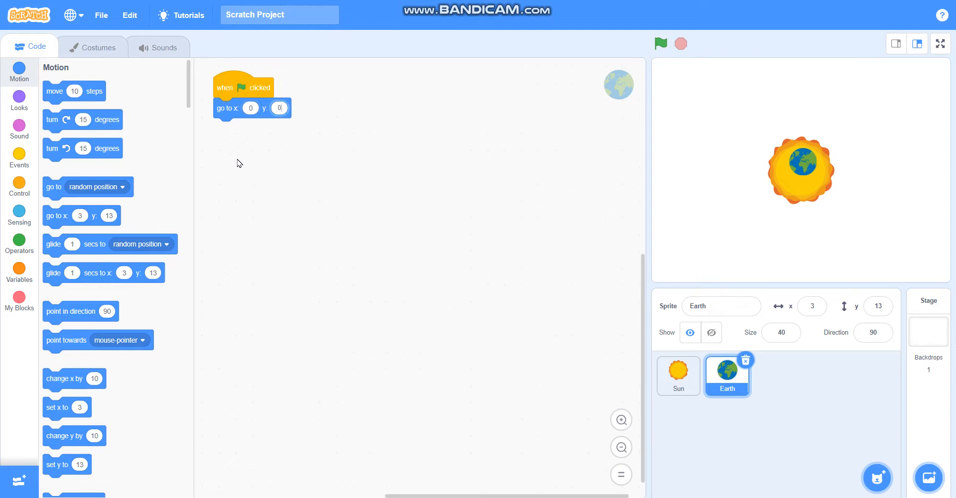
pyautogui.moveTo(80, 310); pyautogui.dragTo(250, 129)
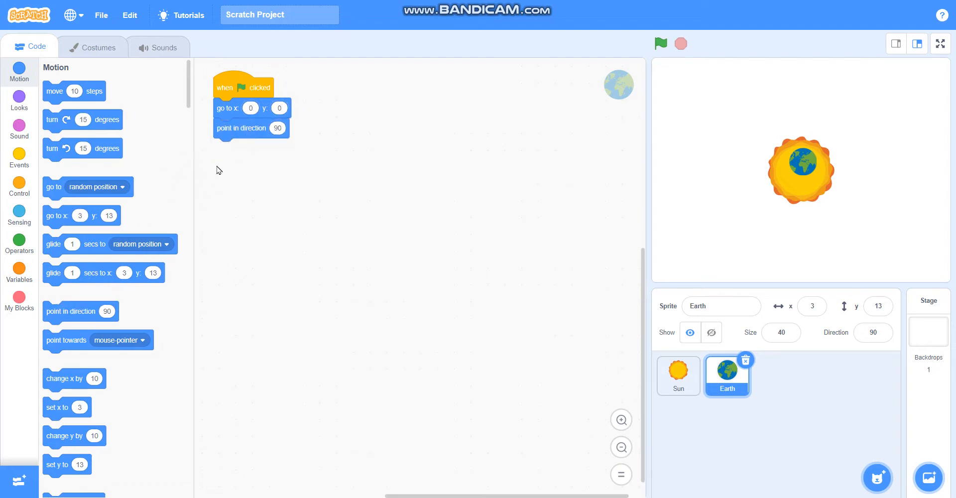
pyautogui.click(19, 300)
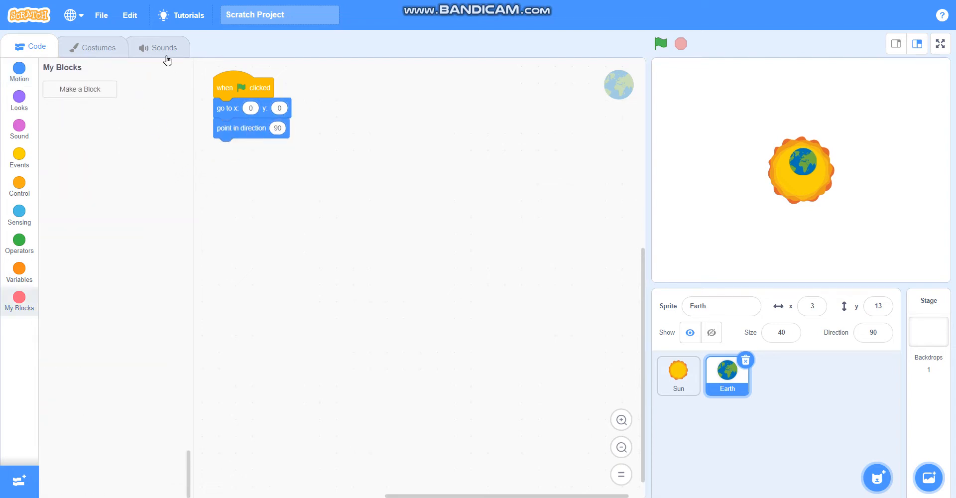
# Step: Make a custom block named solarOrbit with a number input named radius
pyautogui.click(80, 89)
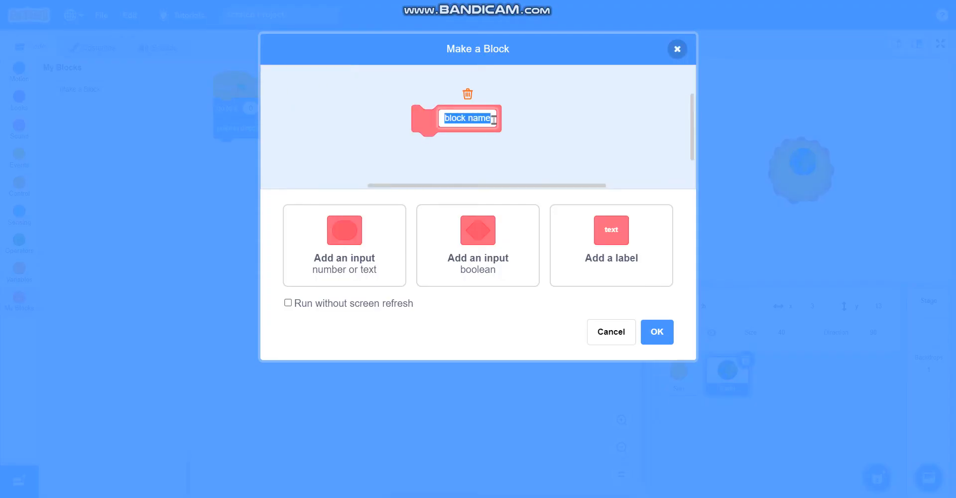
pyautogui.write('so')
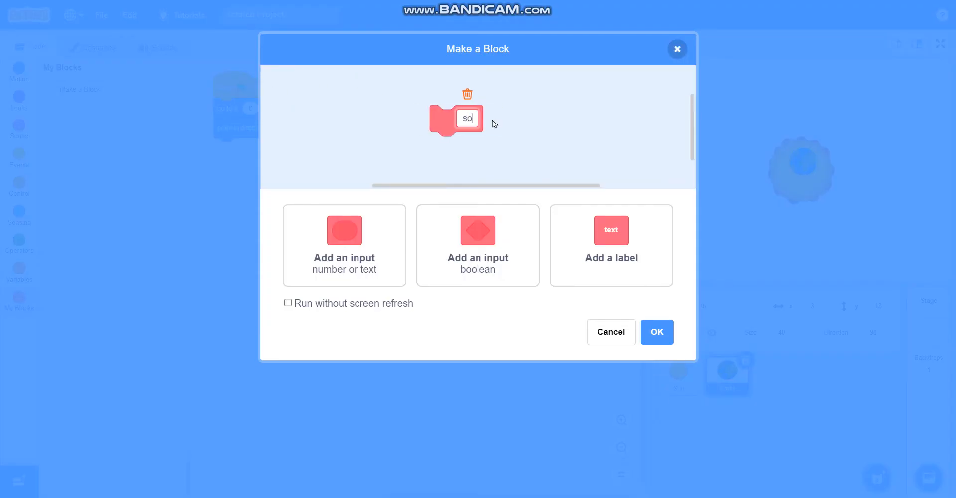
pyautogui.write('larO')
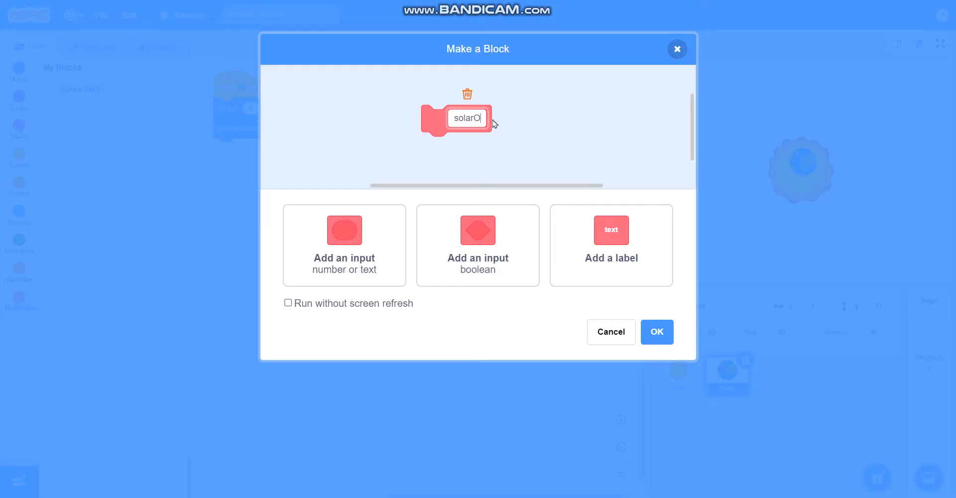
pyautogui.write('rbit')
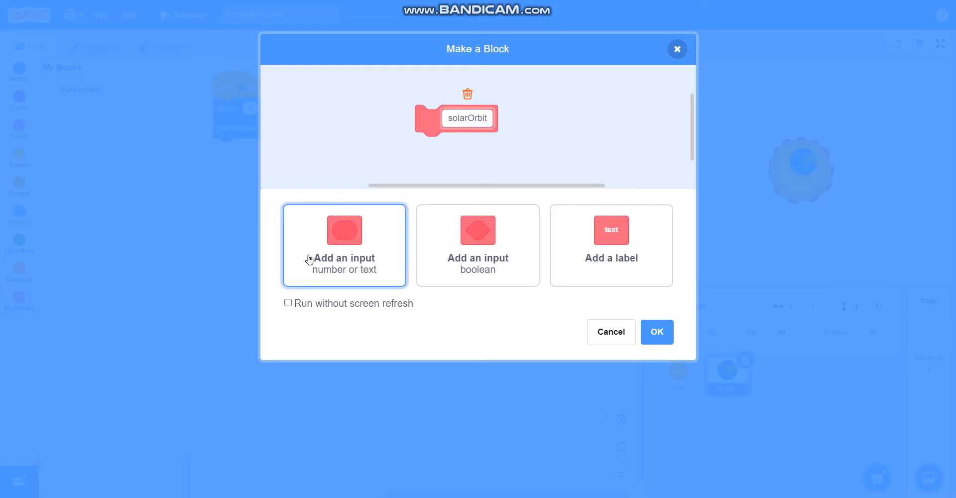
pyautogui.click(344, 244)
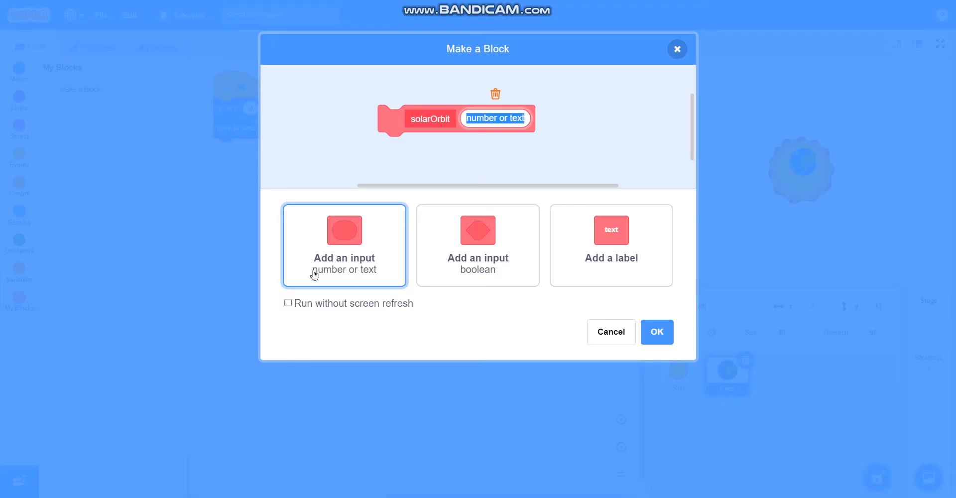
pyautogui.write('radius')
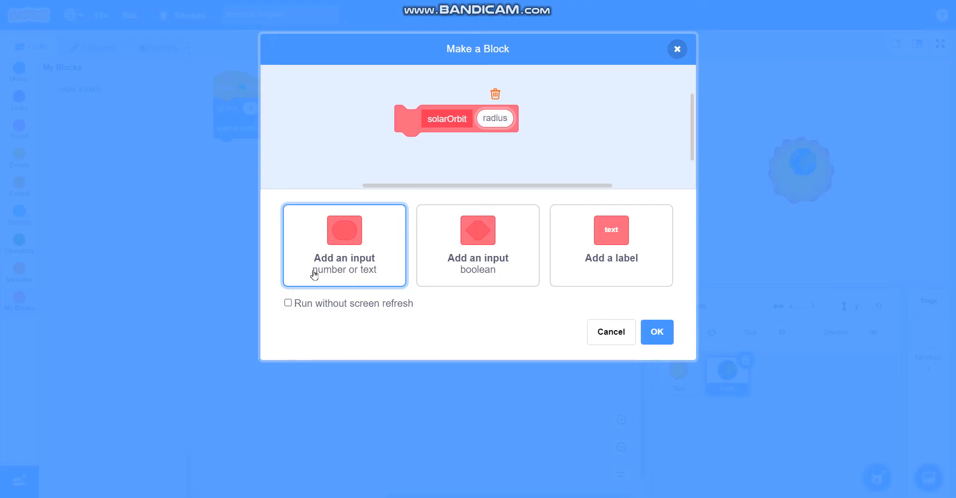
pyautogui.click(656, 332)
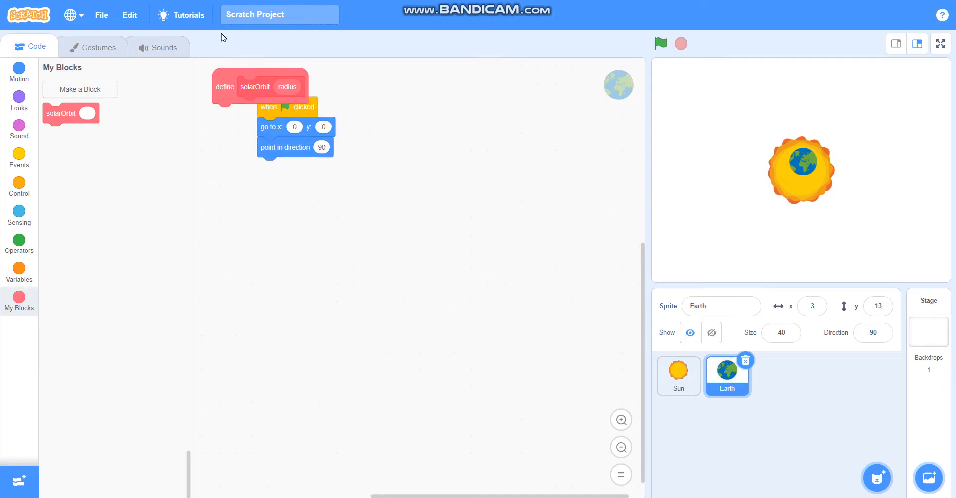
# Step: Under define solarOrbit, add move radius steps followed by a show block
pyautogui.moveTo(256, 86); pyautogui.dragTo(414, 97)
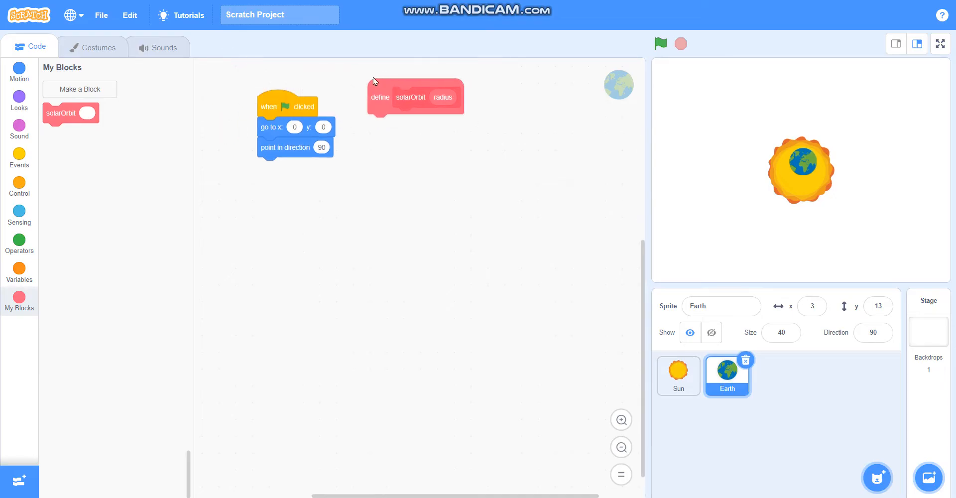
pyautogui.moveTo(55, 140)
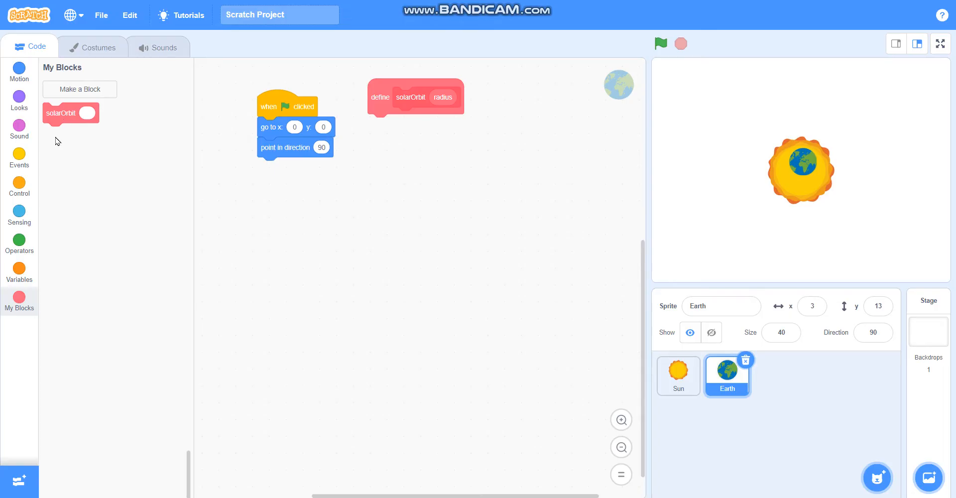
pyautogui.click(19, 69)
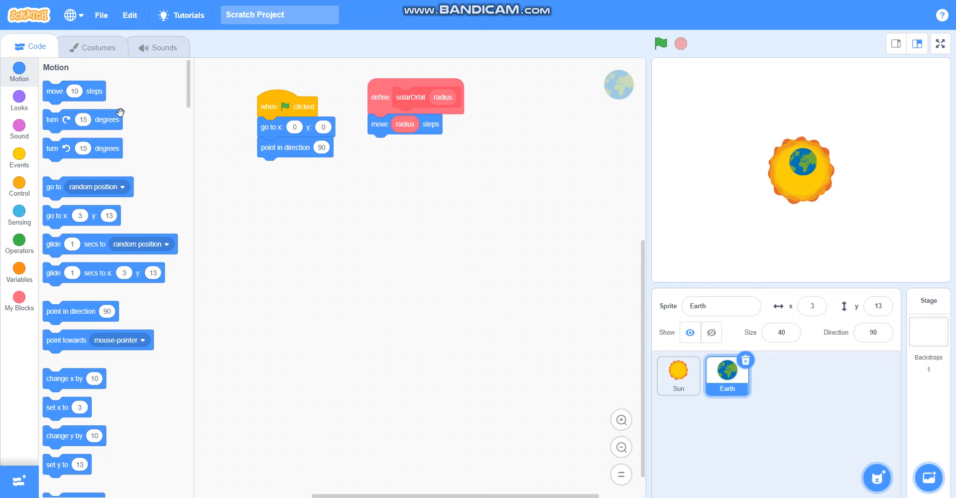
pyautogui.moveTo(12, 89)
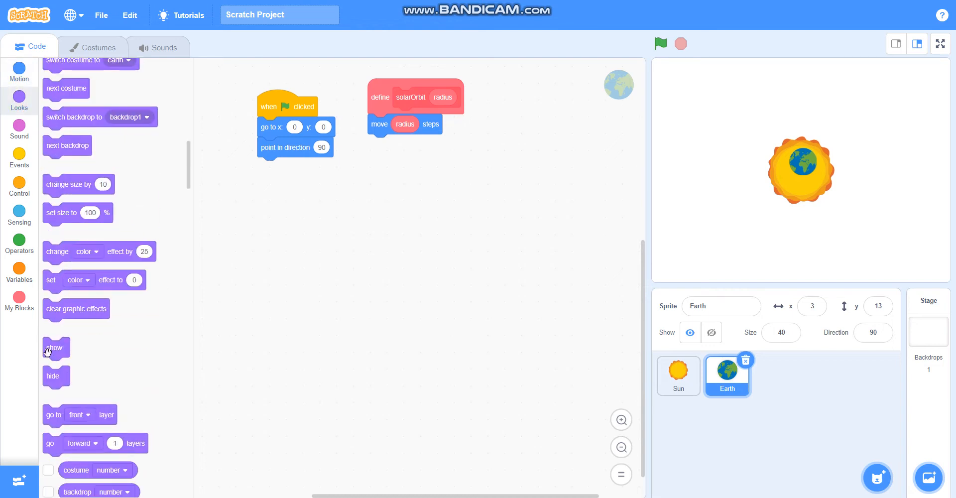
pyautogui.moveTo(54, 348); pyautogui.dragTo(379, 145)
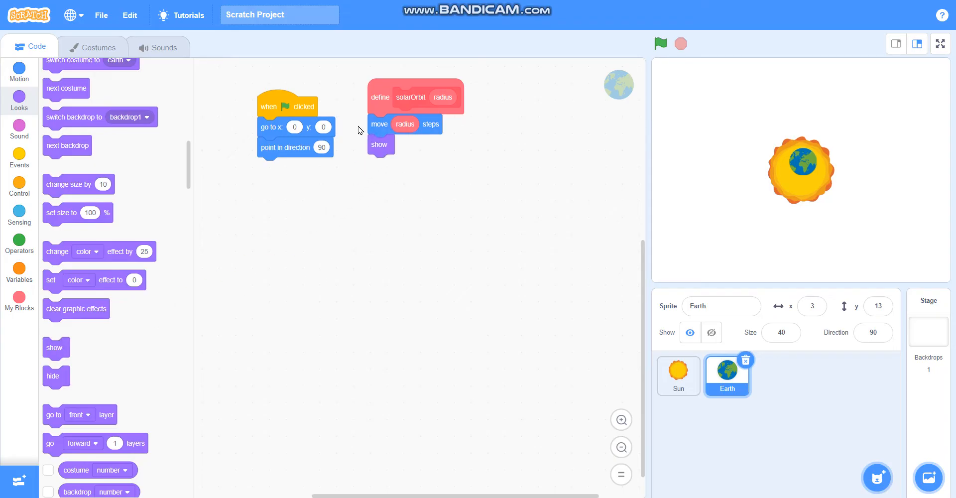
pyautogui.moveTo(149, 138)
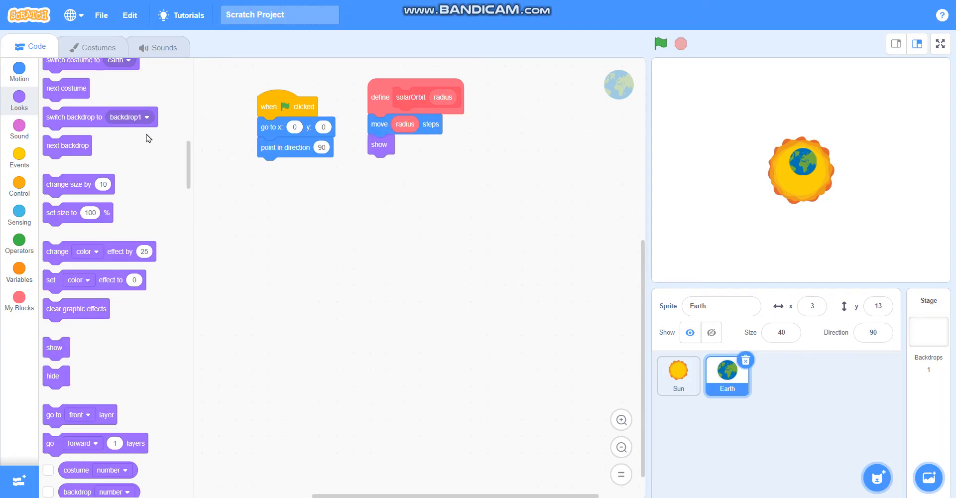
pyautogui.moveTo(19, 184)
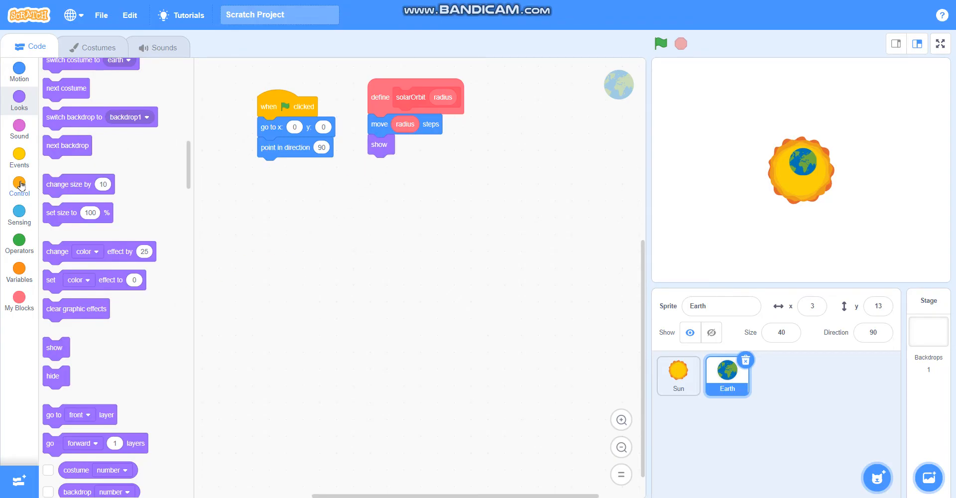
# Step: Append wait 0.01 seconds and then hide to the solarOrbit definition
pyautogui.click(19, 187)
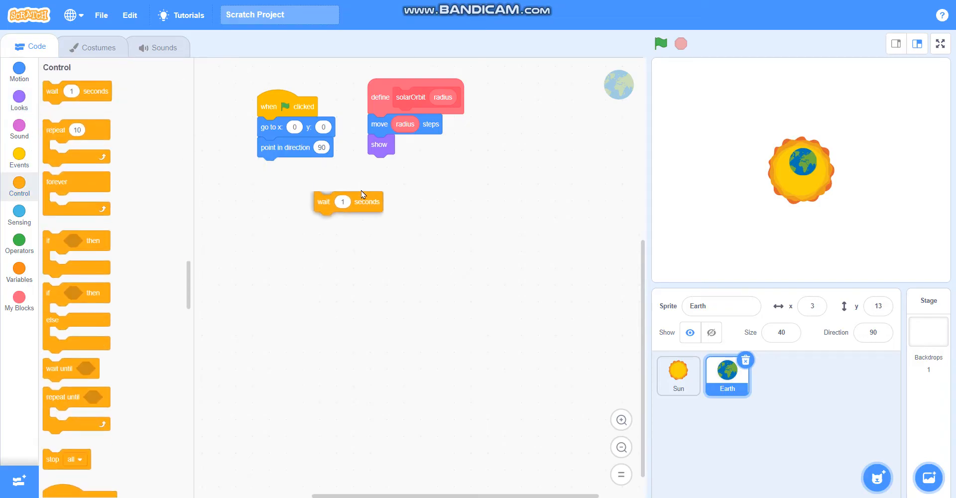
pyautogui.moveTo(347, 202); pyautogui.dragTo(402, 164)
pyautogui.write('0.01')
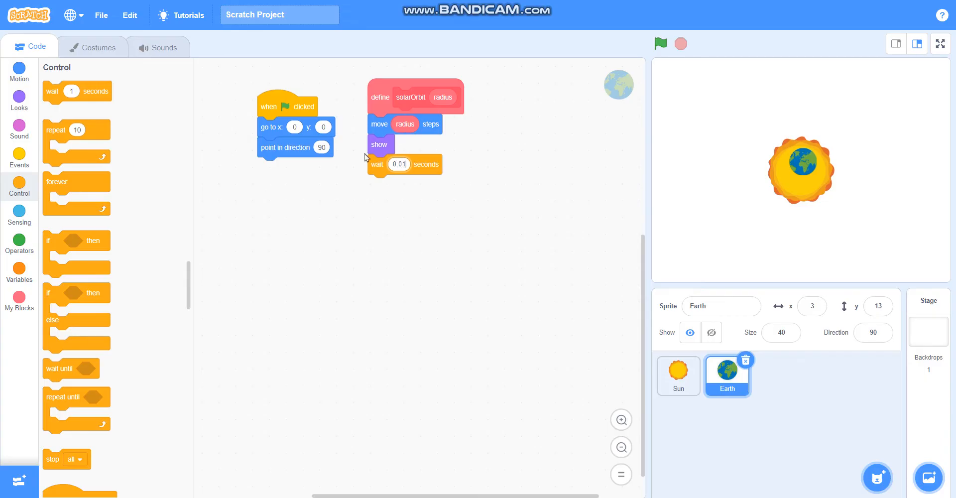
pyautogui.moveTo(19, 98)
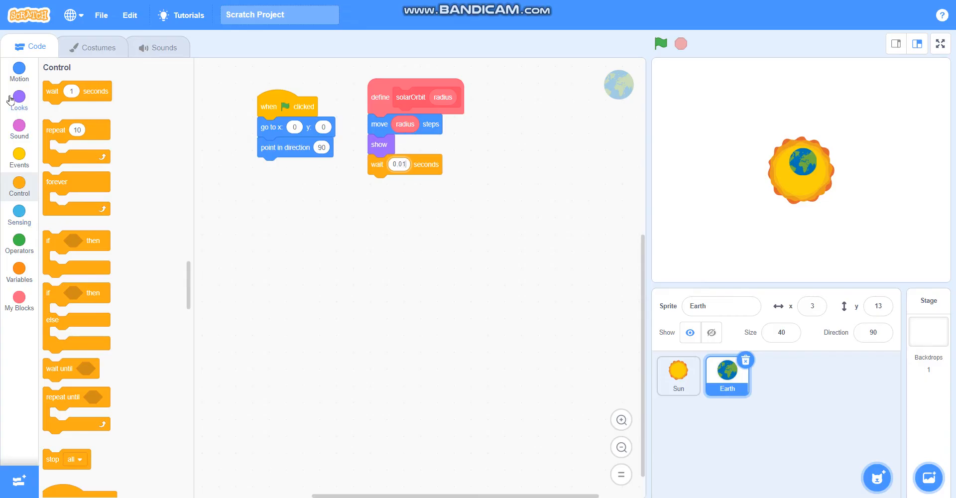
pyautogui.click(19, 99)
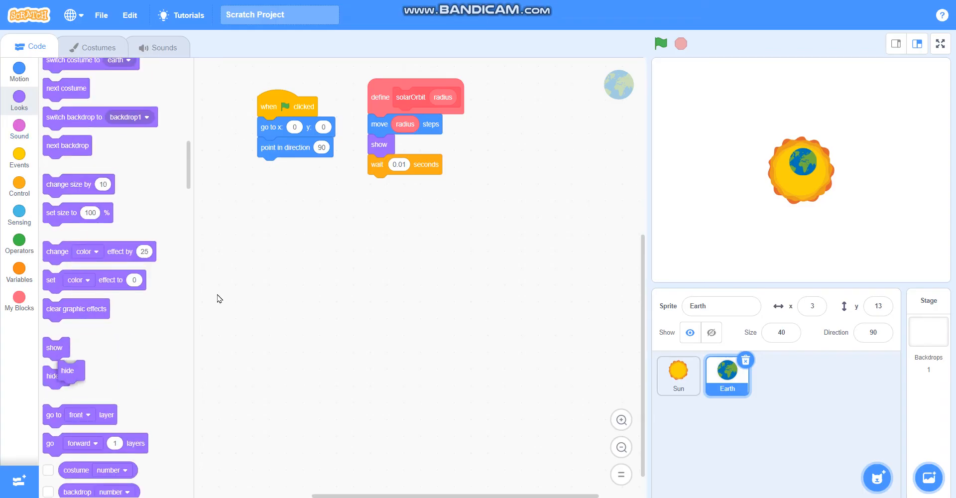
pyautogui.moveTo(67, 370); pyautogui.dragTo(377, 184)
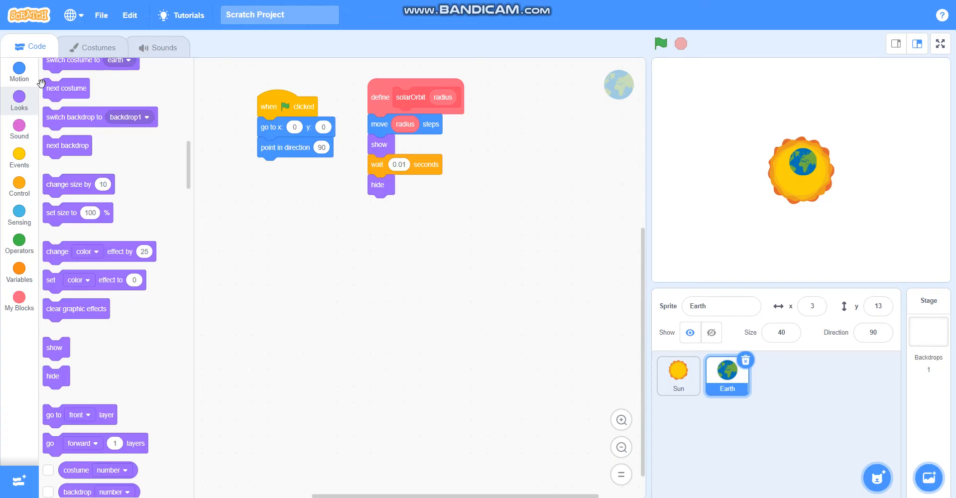
# Step: Append move (0 - radius) steps to the solarOrbit definition
pyautogui.click(19, 69)
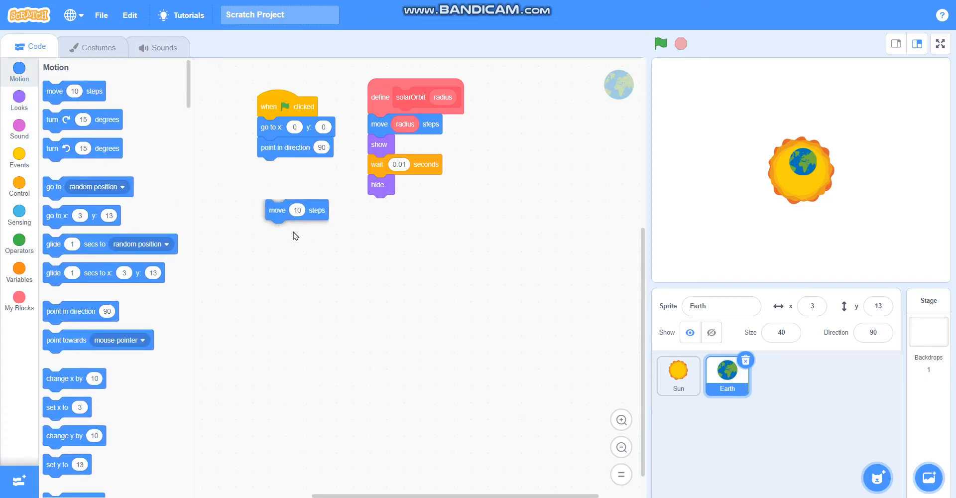
pyautogui.moveTo(296, 210); pyautogui.dragTo(399, 205)
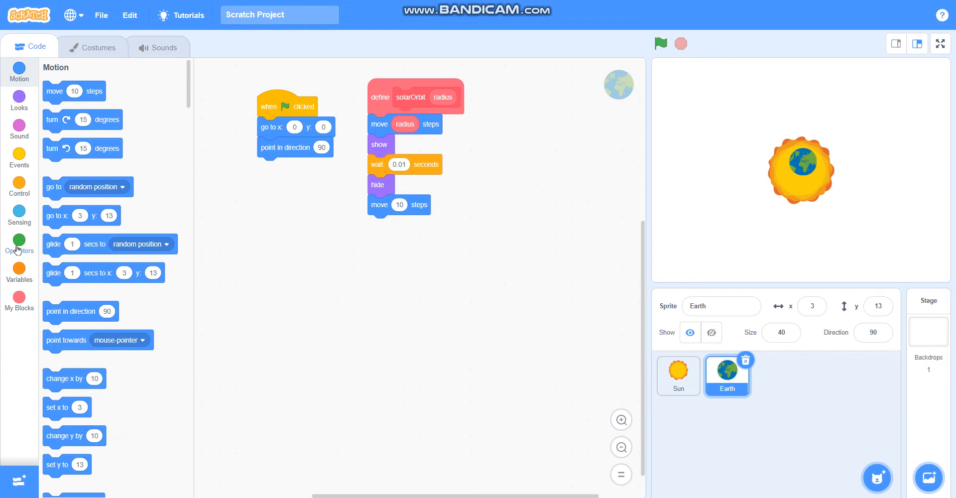
pyautogui.click(19, 243)
pyautogui.write('0')
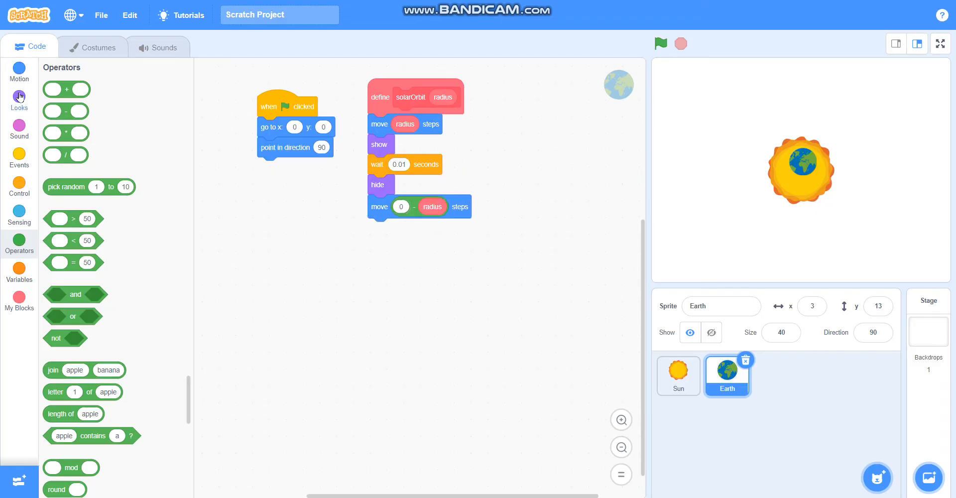
# Step: Append turn right 1 degrees and a recursive solarOrbit radius call
pyautogui.click(19, 70)
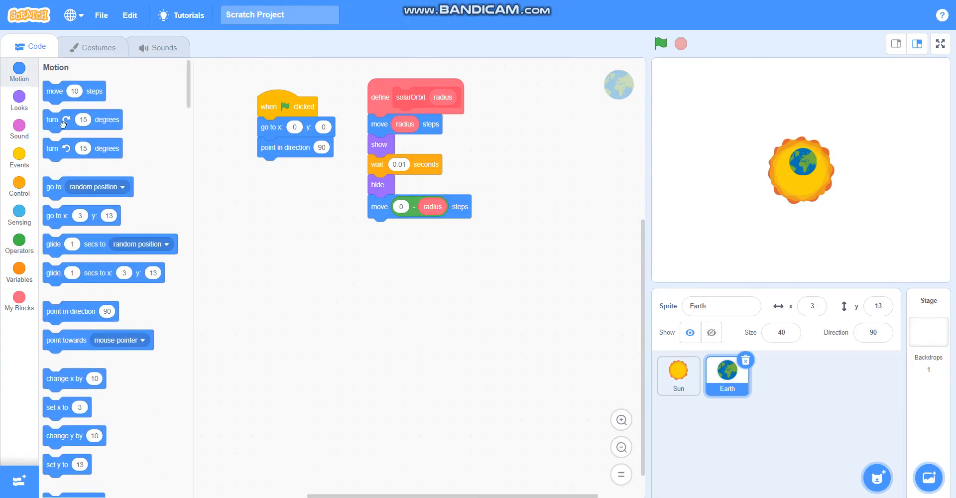
pyautogui.moveTo(80, 119); pyautogui.dragTo(379, 228)
pyautogui.write('1')
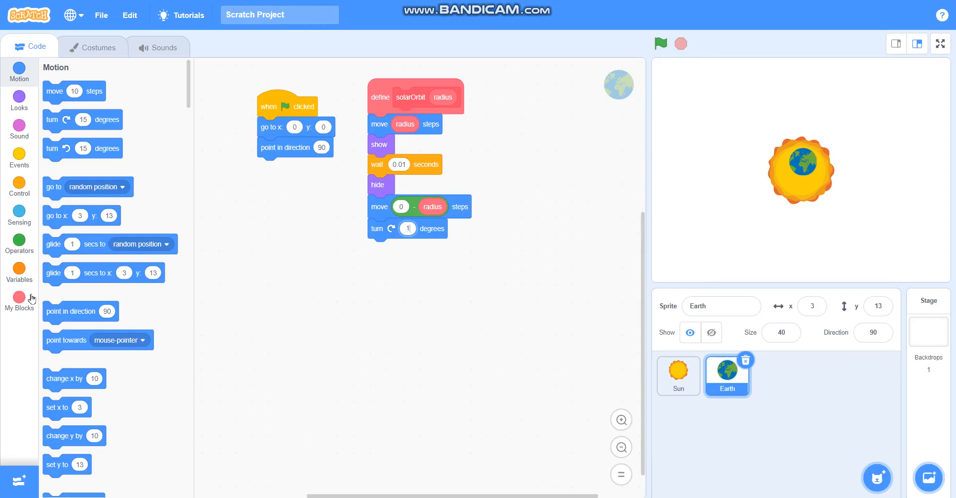
pyautogui.click(19, 299)
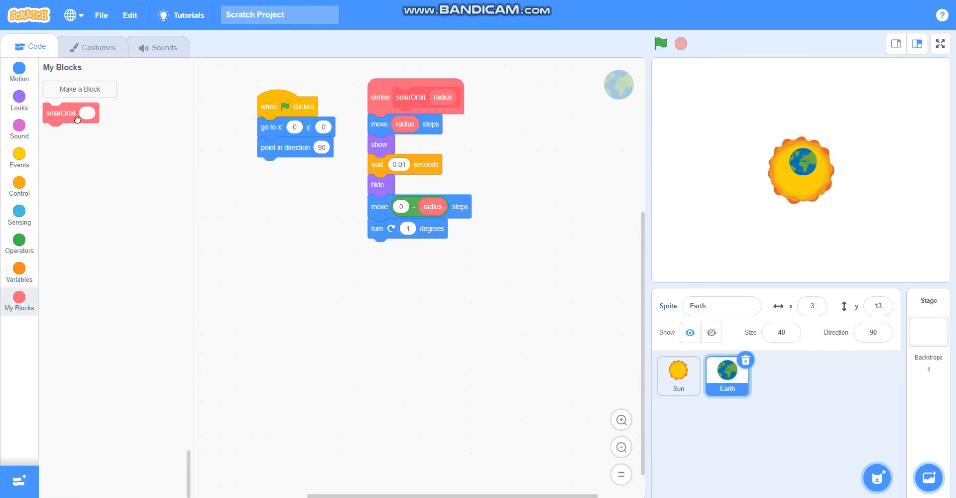
pyautogui.moveTo(70, 113); pyautogui.dragTo(395, 248)
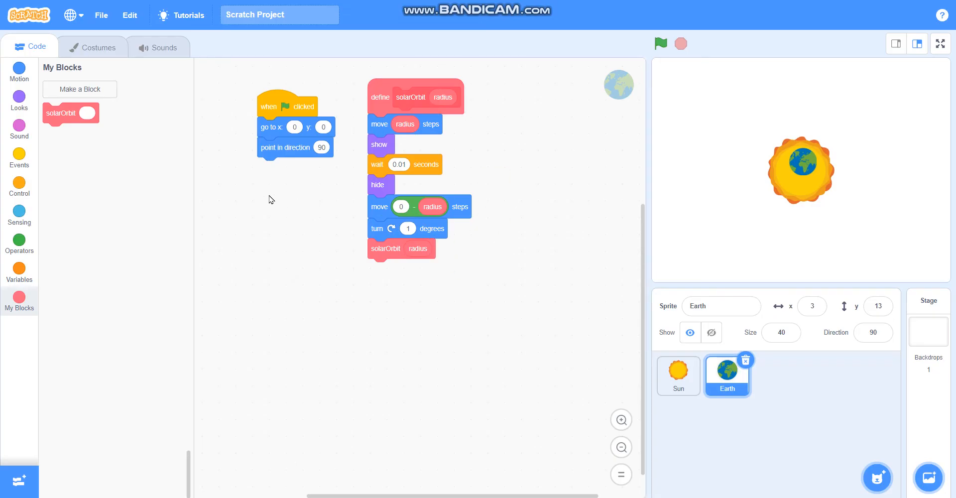
pyautogui.moveTo(543, 170)
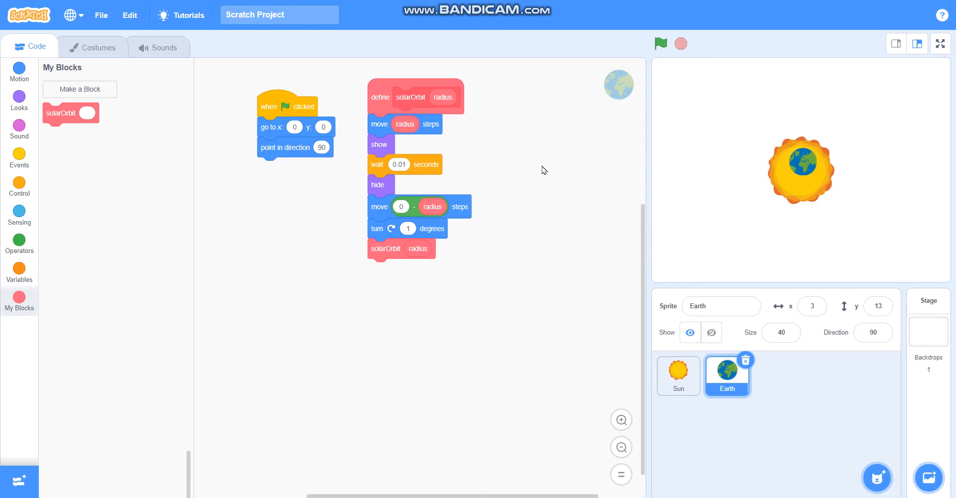
pyautogui.moveTo(59, 137)
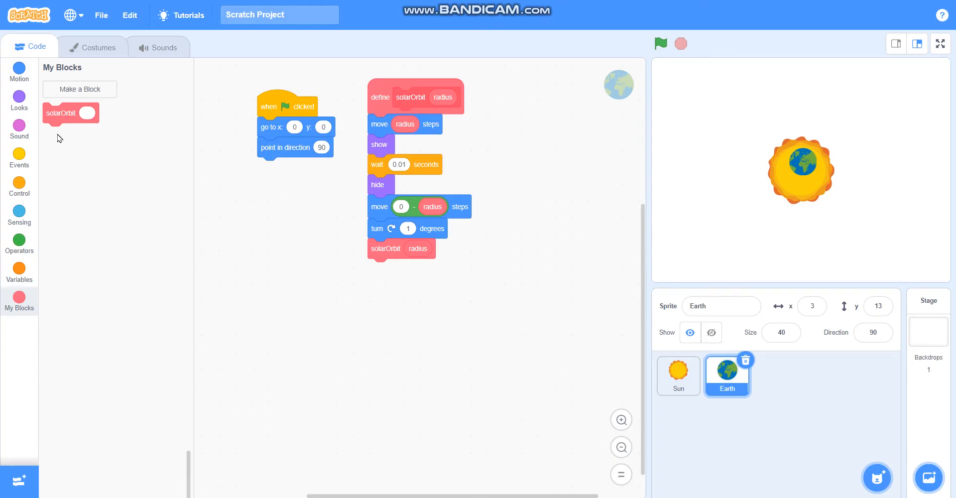
# Step: Call solarOrbit 150 from Earth's flag script and run the project so Earth circles the Sun
pyautogui.moveTo(61, 112); pyautogui.dragTo(259, 179)
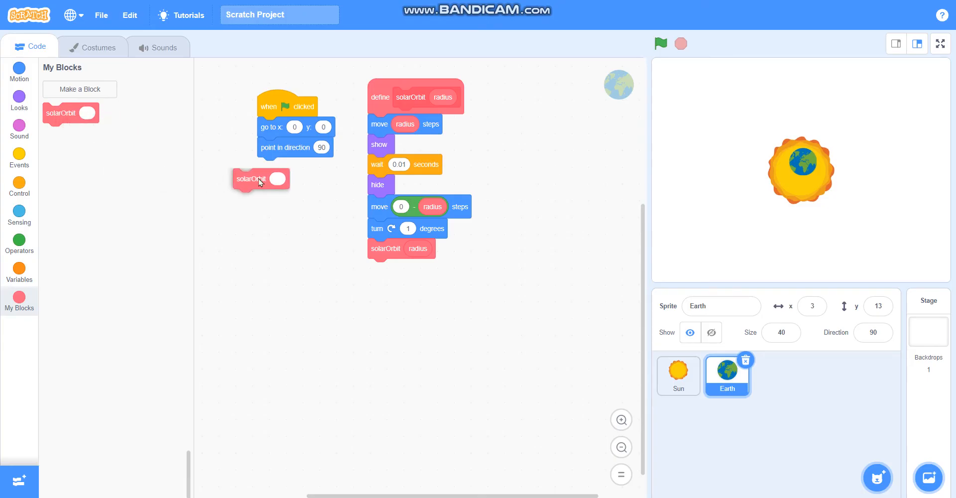
pyautogui.moveTo(261, 178); pyautogui.dragTo(281, 167)
pyautogui.write('150')
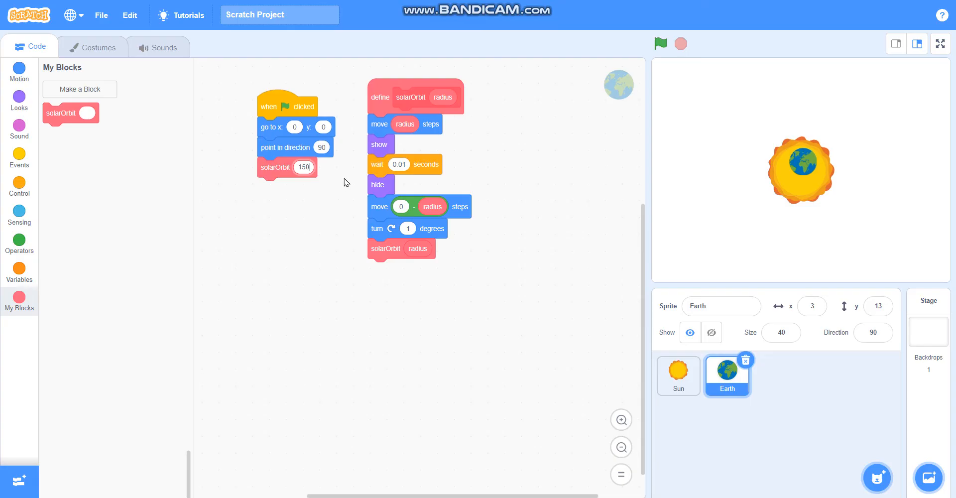
pyautogui.moveTo(649, 92)
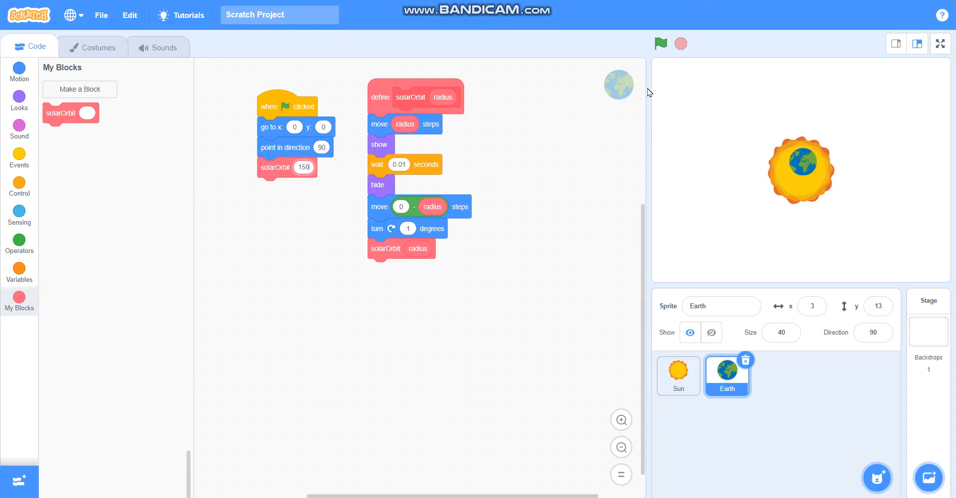
pyautogui.click(661, 43)
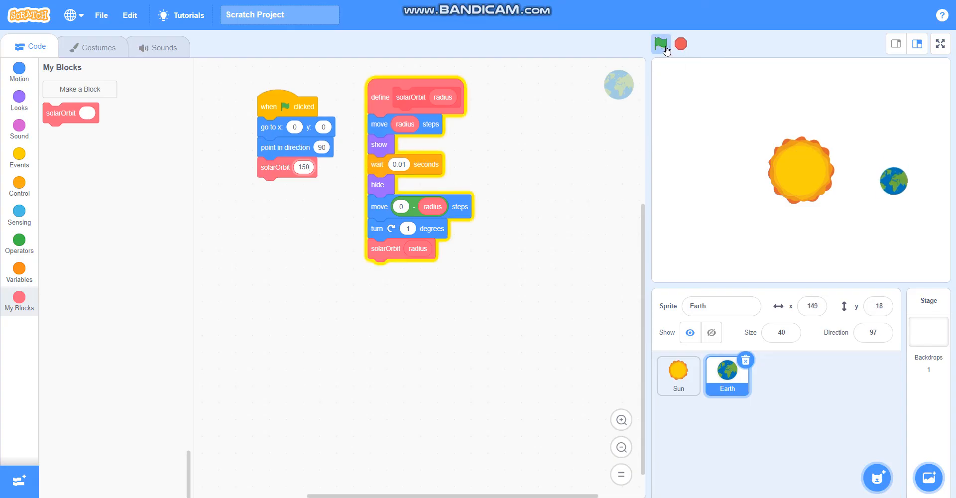
pyautogui.click(661, 42)
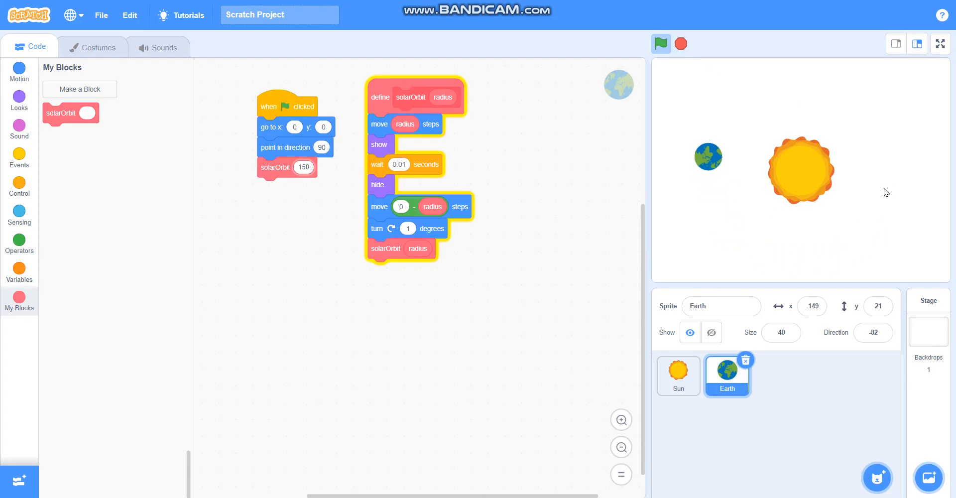
pyautogui.click(659, 43)
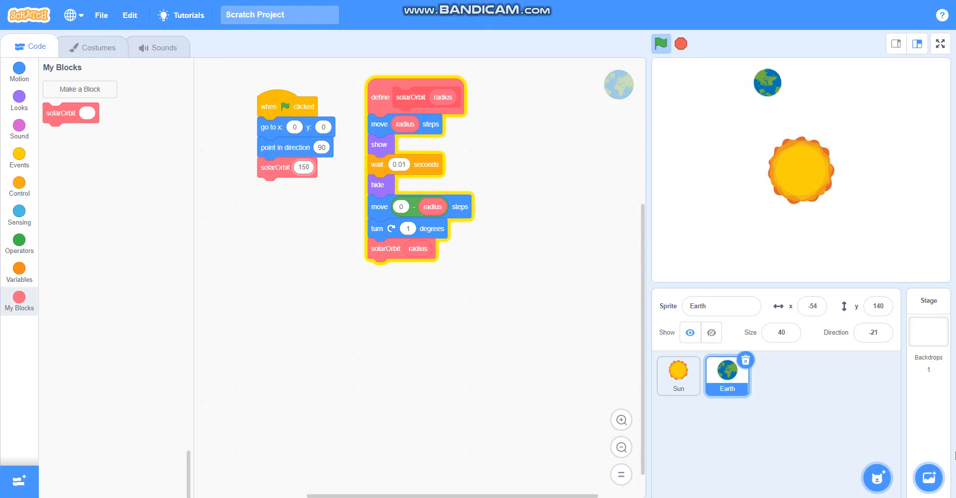
pyautogui.click(929, 478)
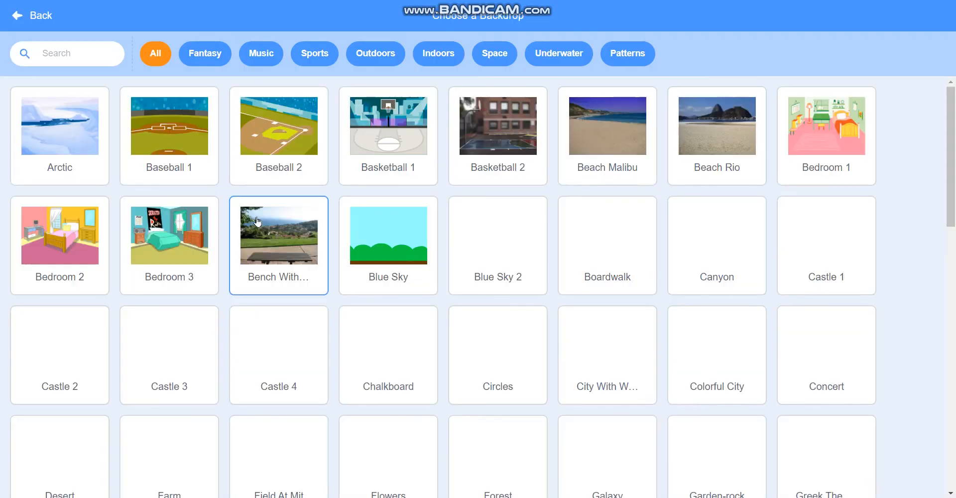
# Step: Pick the Galaxy backdrop and run the project with Earth orbiting against it
pyautogui.scroll(-3)
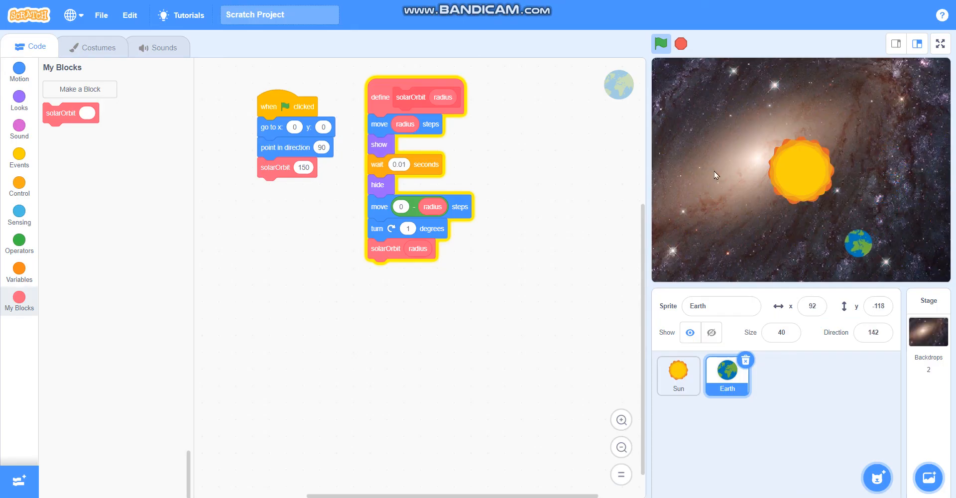
pyautogui.click(661, 43)
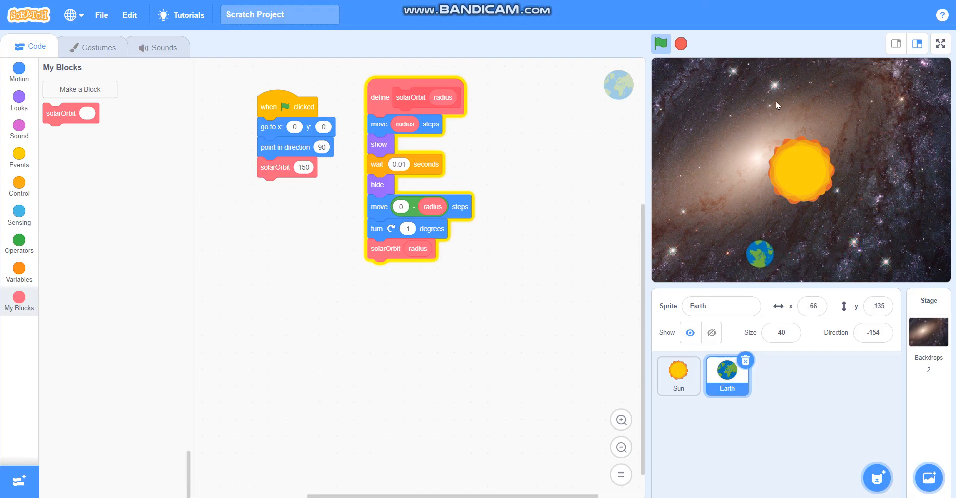
pyautogui.click(660, 43)
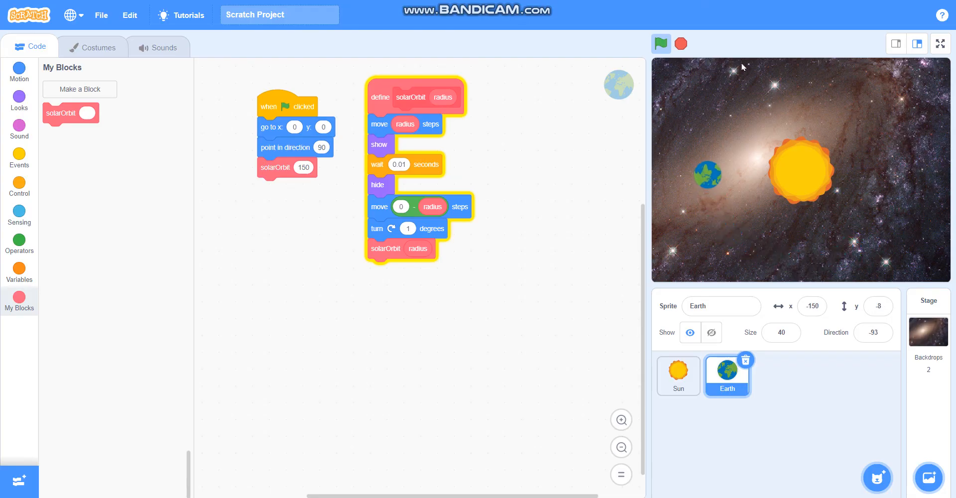
pyautogui.click(660, 43)
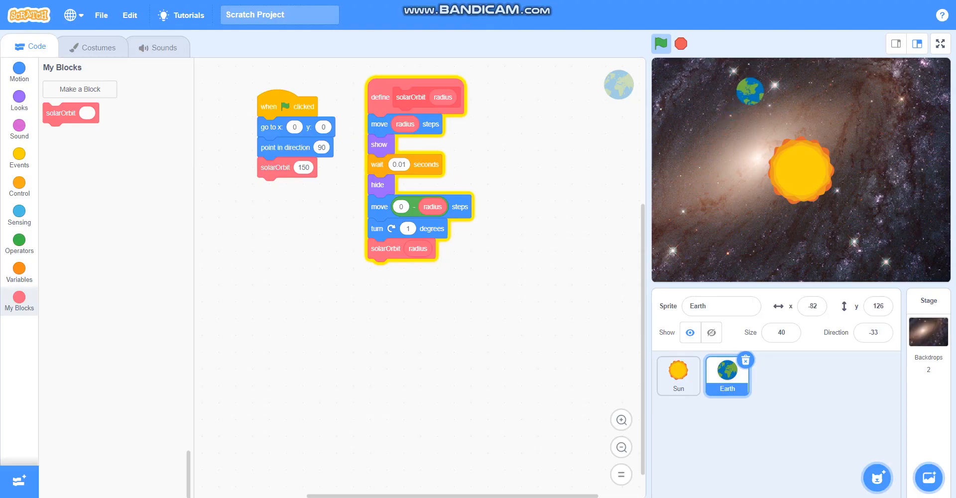